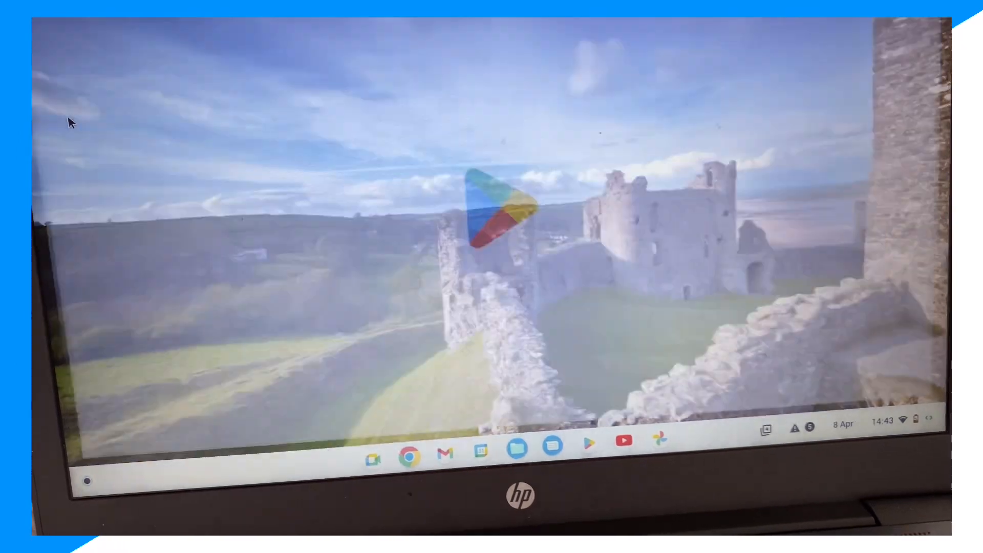
Launch Google Play Store from the shelf, opening its Games home page.
left_click(591, 455)
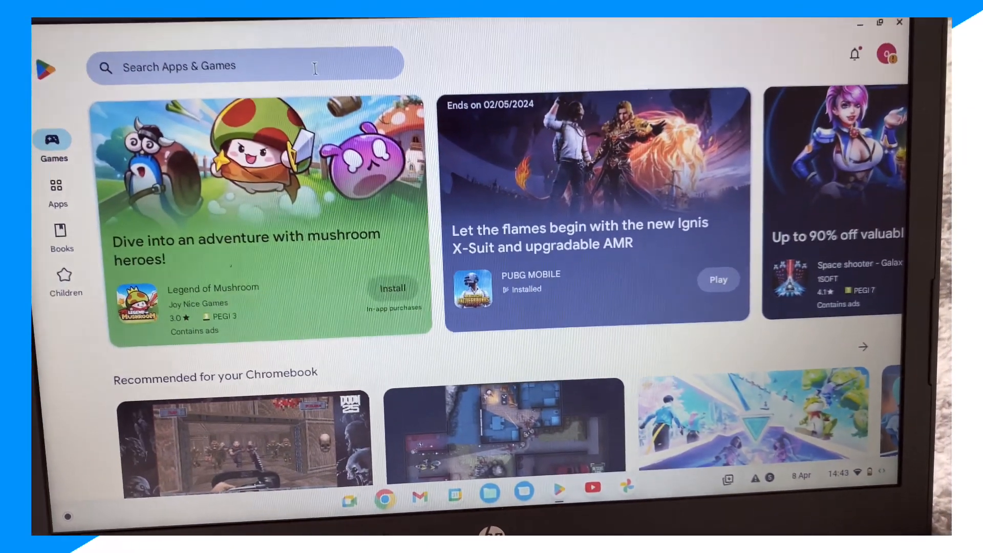
Search apps and games for 'x' to list suggestions like xender and xbox.
left_click(239, 66)
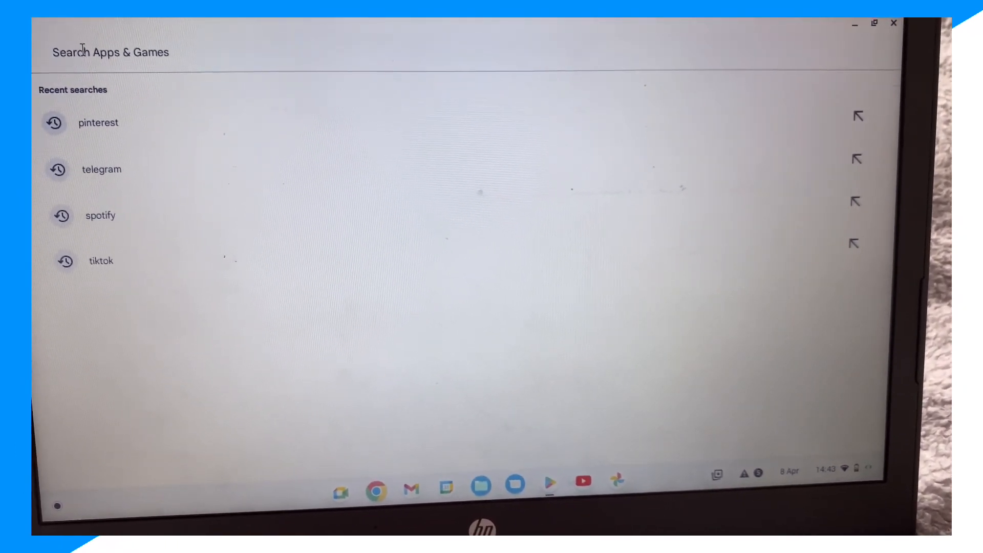
type("x")
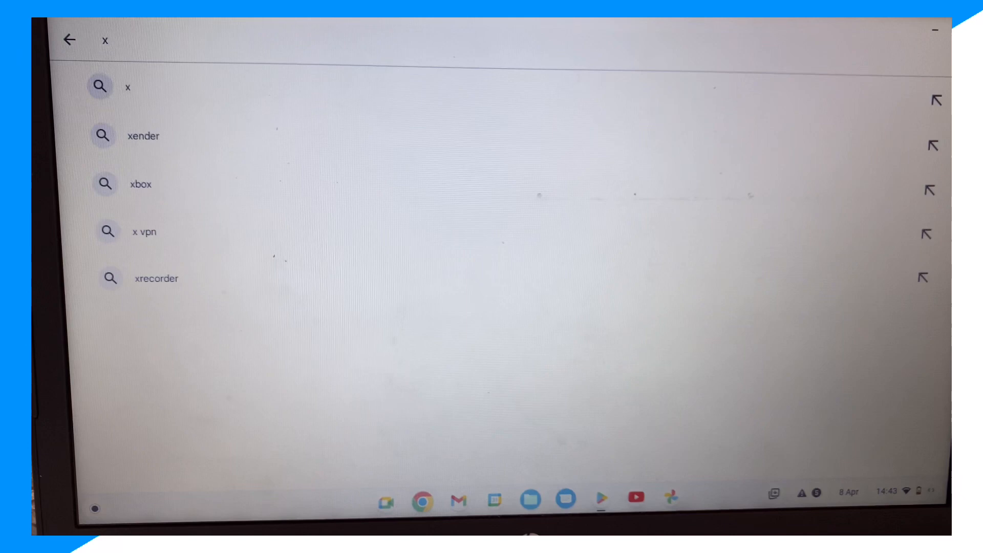